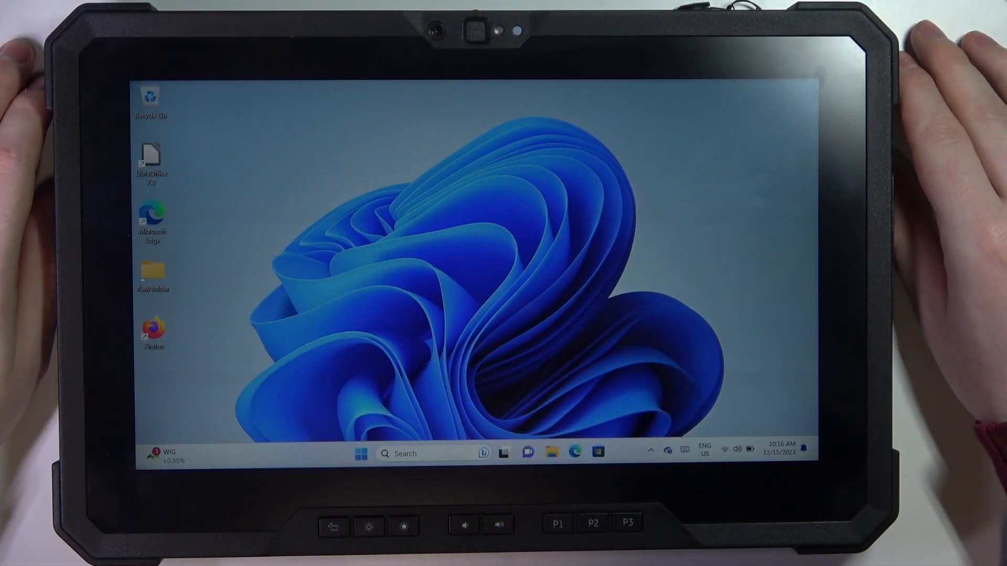
# Turn Wi-Fi off from Settings > Network & internet and close the window
pyautogui.click(359, 453)
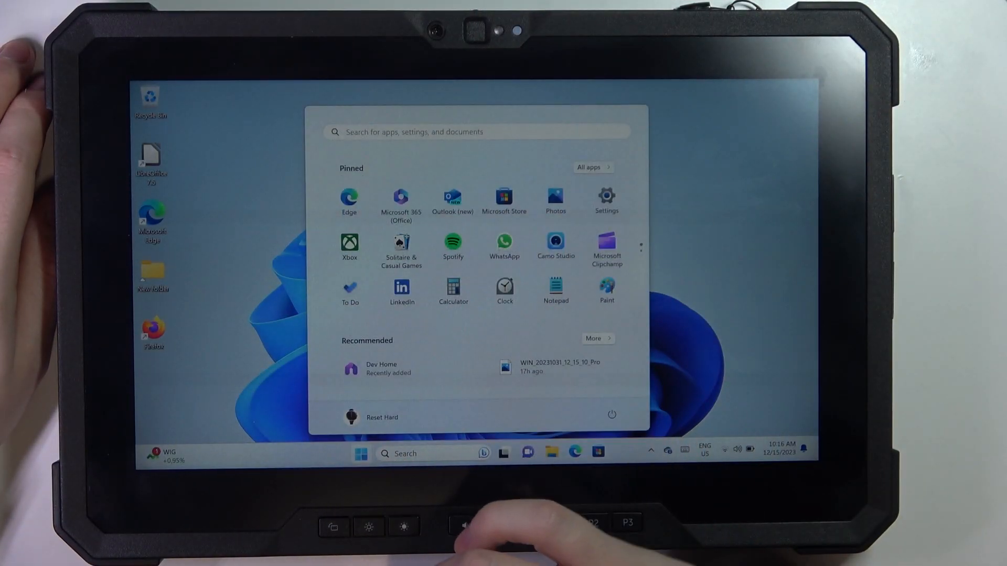
pyautogui.click(605, 198)
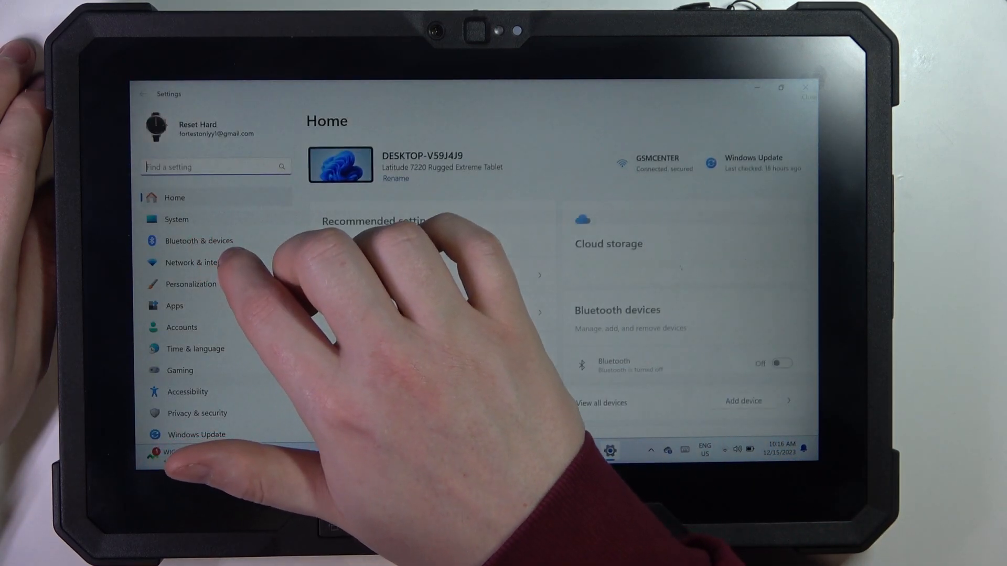
pyautogui.click(198, 262)
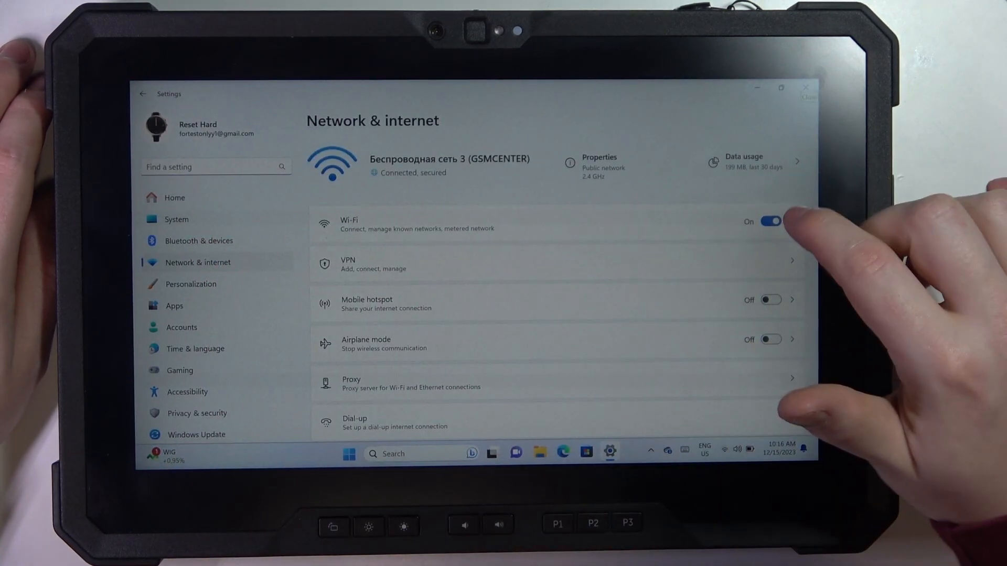
pyautogui.click(770, 222)
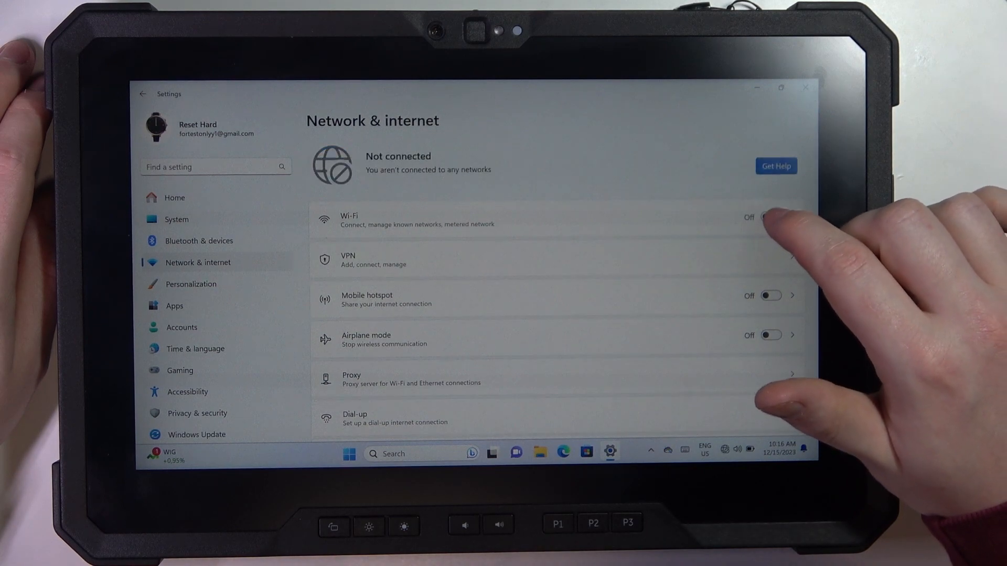
pyautogui.click(771, 217)
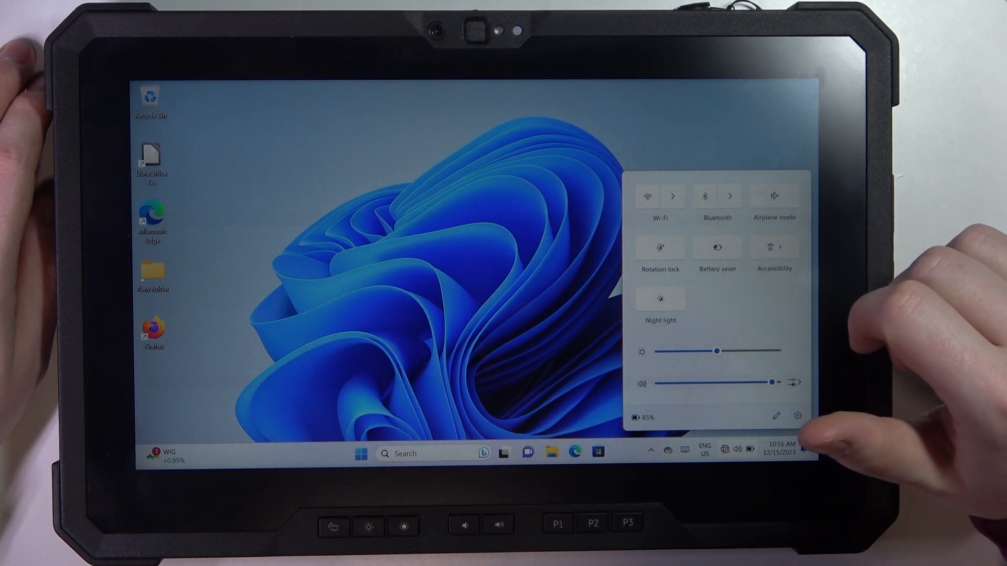
# Turn Wi-Fi back on from the Quick Settings Wi-Fi tile
pyautogui.click(647, 196)
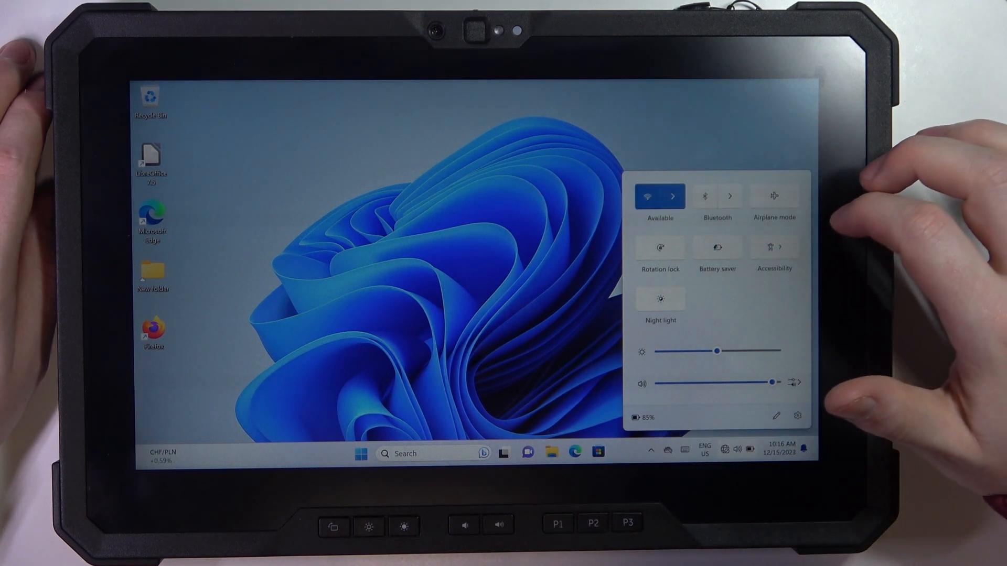